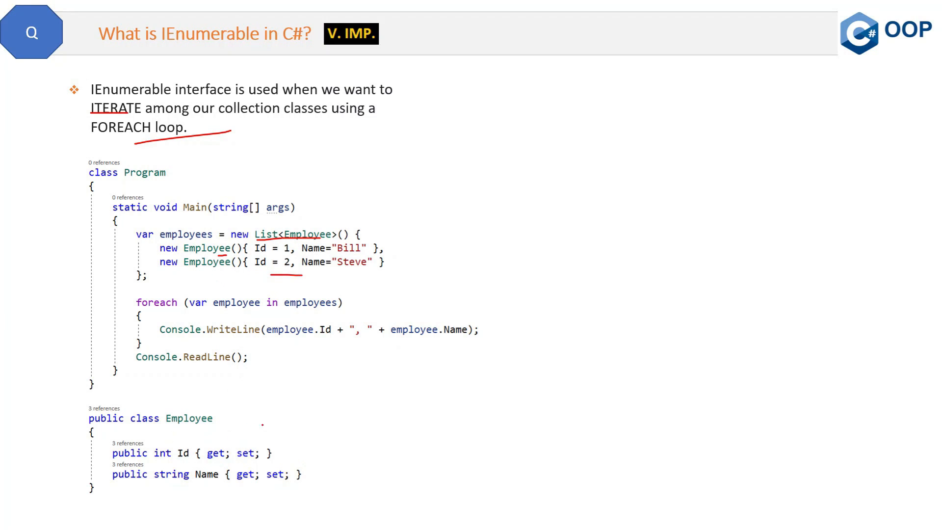
Ink-mark the employees list and foreach loop on the slide, then leave for the sample project
{"action": "left_click_drag", "start_coordinate": [282, 409], "coordinate": [306, 495]}
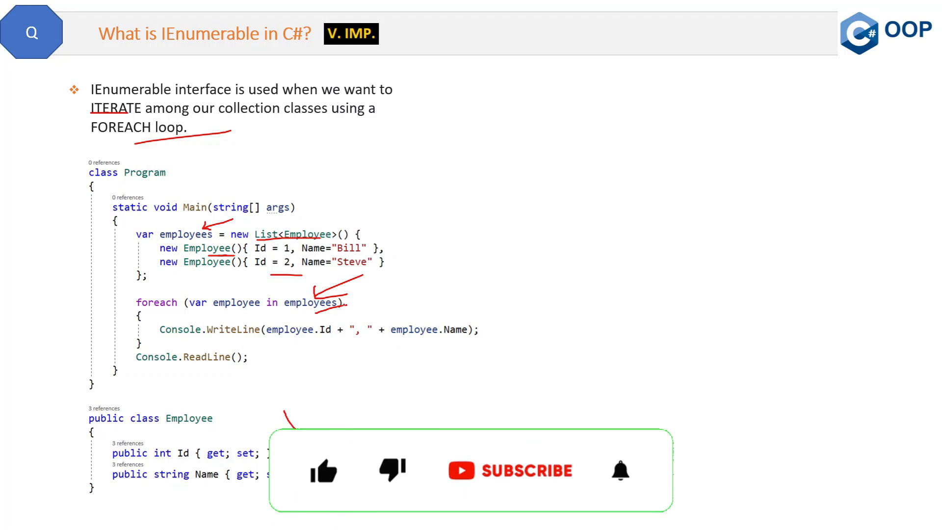
{"action": "left_click", "coordinate": [324, 447]}
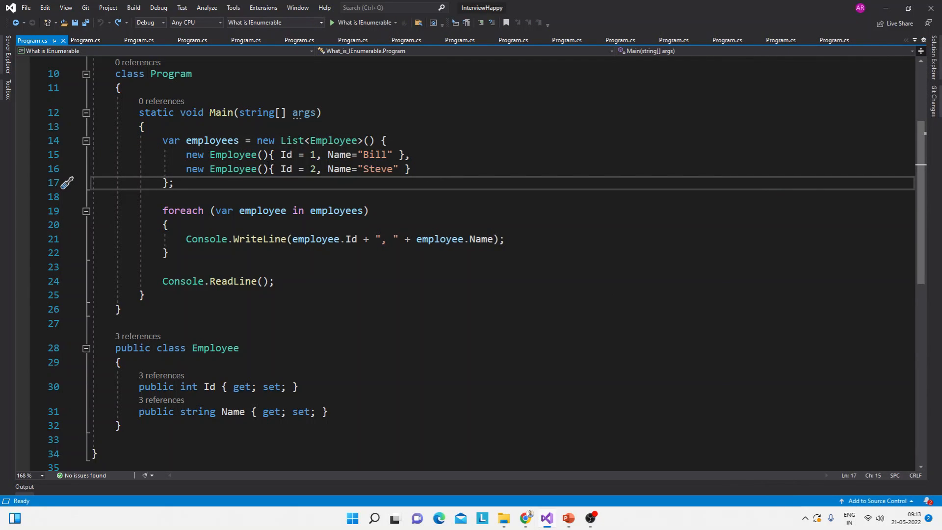
Highlight the Employee initializers and Console.WriteLine, then run the sample printing 1, Bill and 2, Steve
{"action": "double_click", "coordinate": [334, 141]}
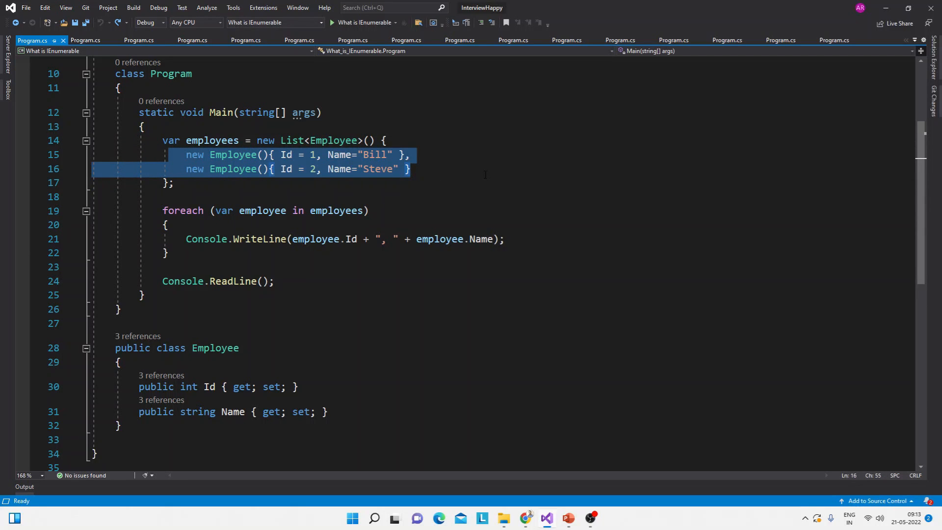
{"action": "left_click", "coordinate": [361, 238]}
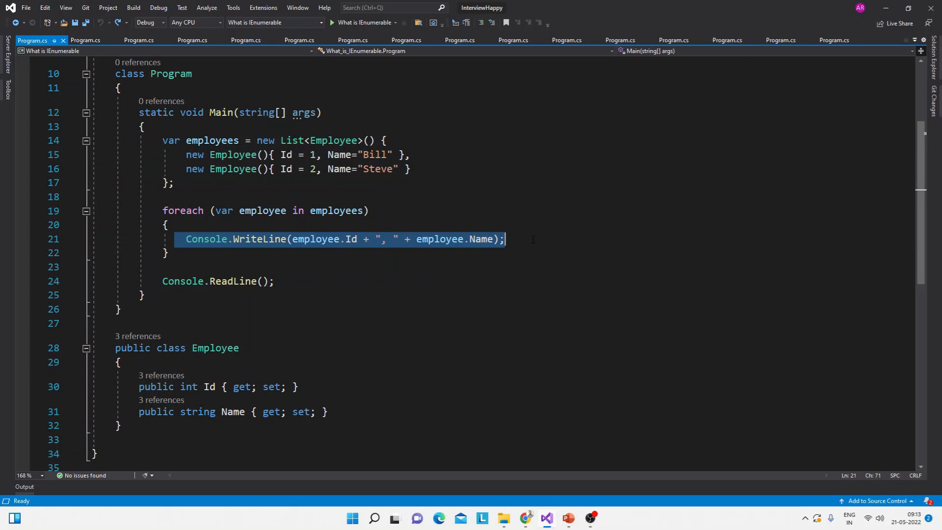
{"action": "left_click", "coordinate": [351, 238]}
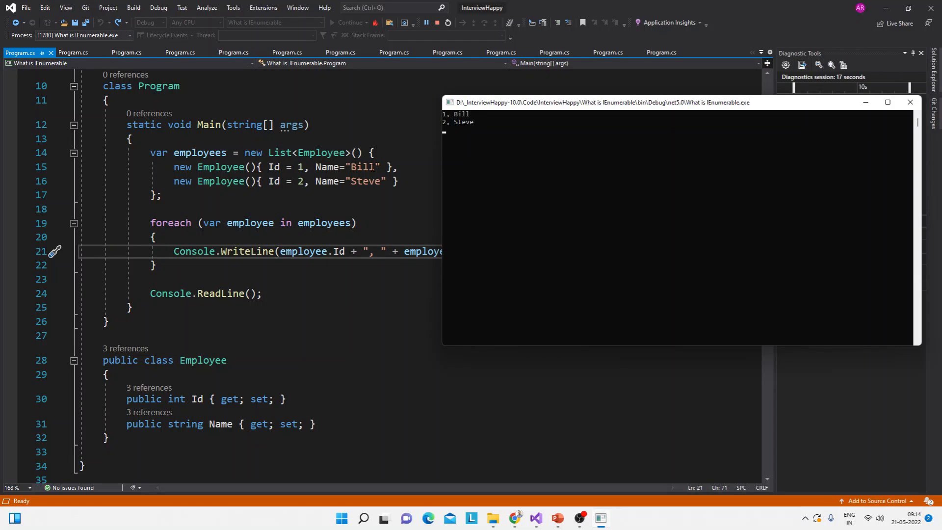
End the console run and bring up navigation options on List in the employees declaration
{"action": "left_click", "coordinate": [910, 102]}
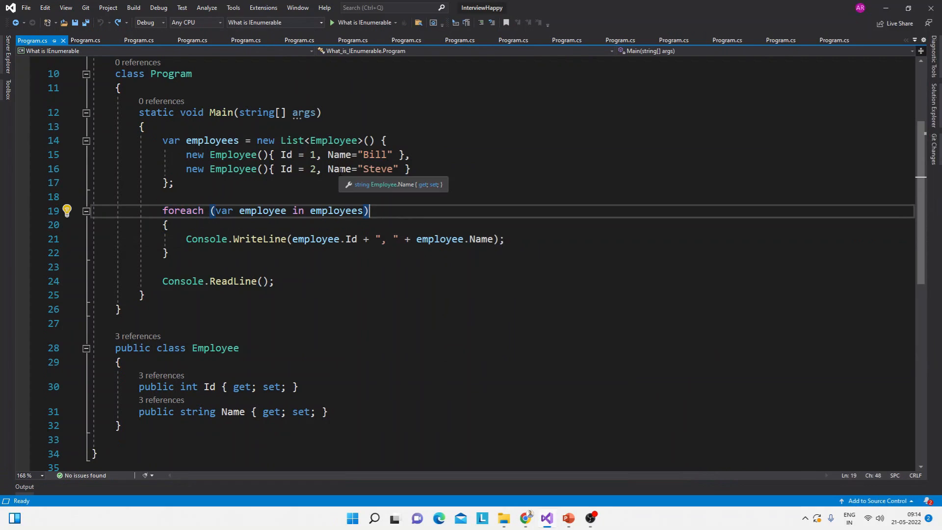
{"action": "right_click", "coordinate": [288, 141]}
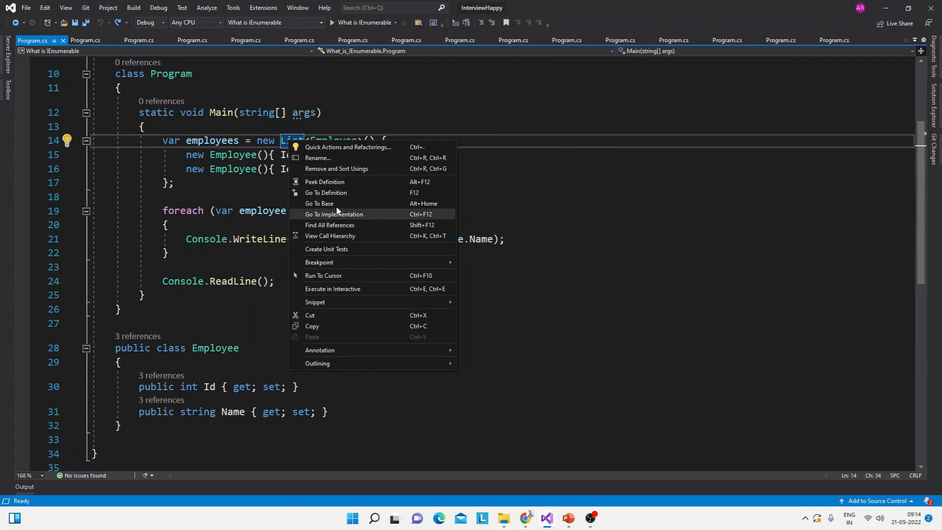
Go to the List<T> metadata definition and highlight its IEnumerable and IEnumerable<T> uses
{"action": "left_click", "coordinate": [326, 192]}
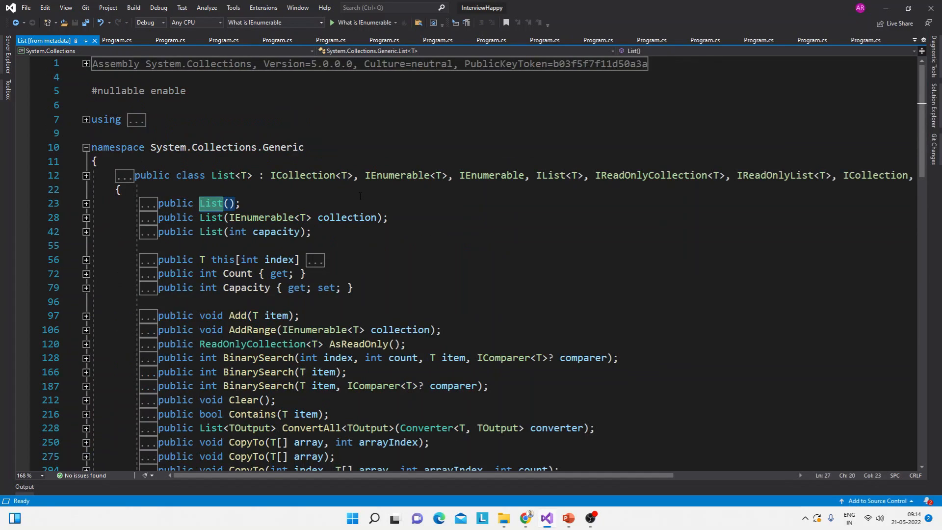
{"action": "left_click", "coordinate": [222, 175]}
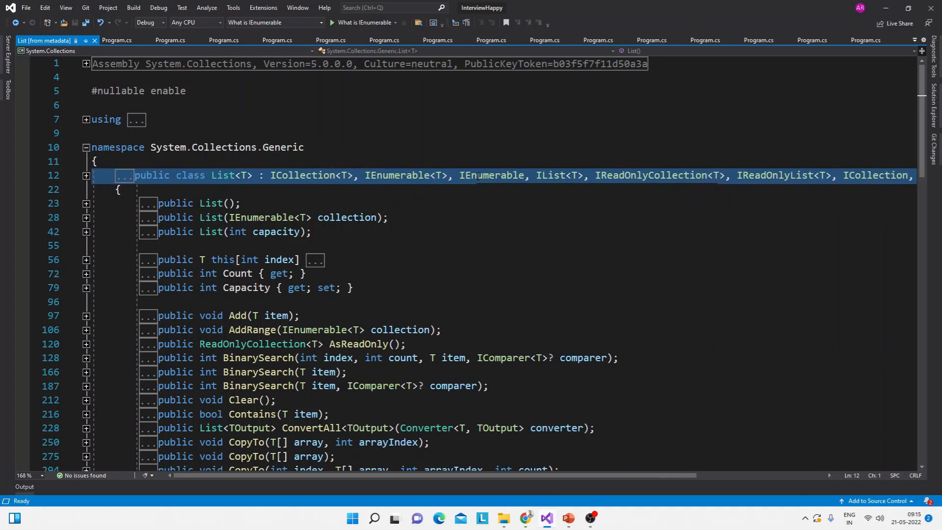
{"action": "double_click", "coordinate": [397, 175]}
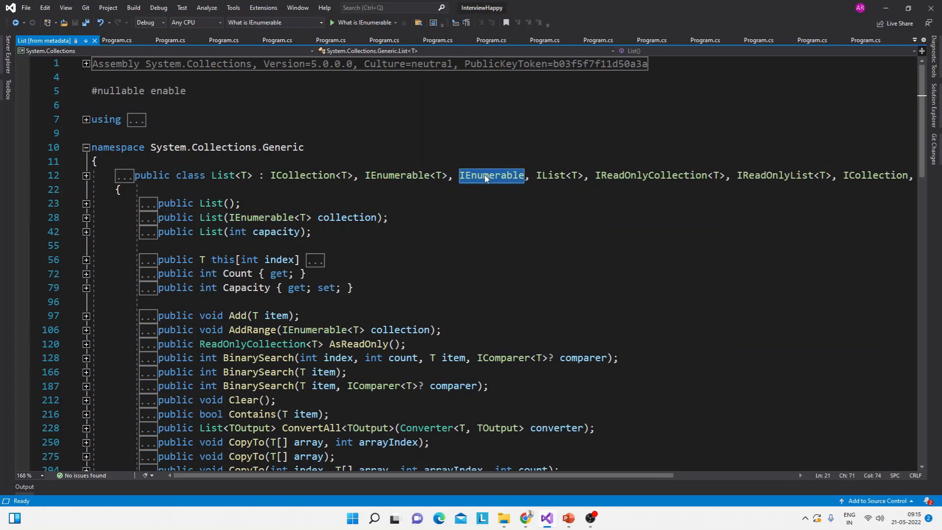
{"action": "left_click", "coordinate": [222, 174]}
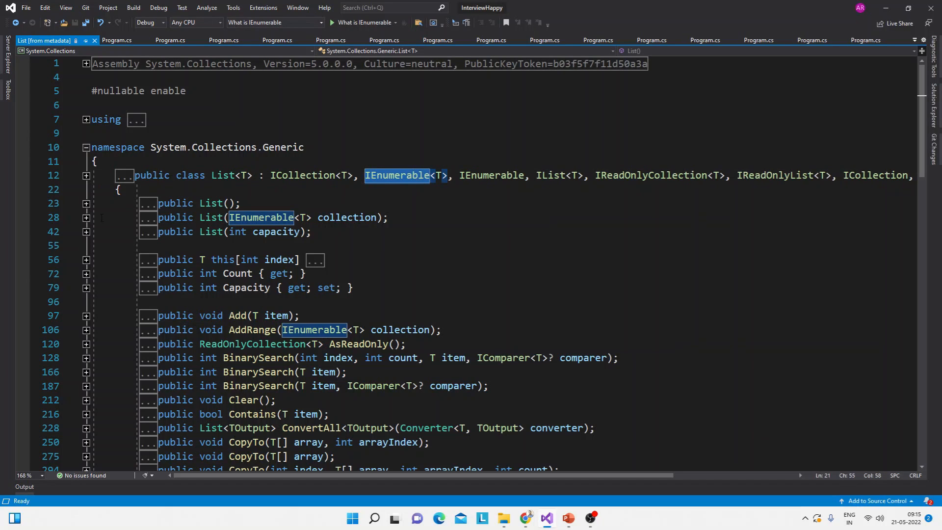
Expand the collection constructor and bring up navigation options on IEnumerable
{"action": "left_click", "coordinate": [86, 217]}
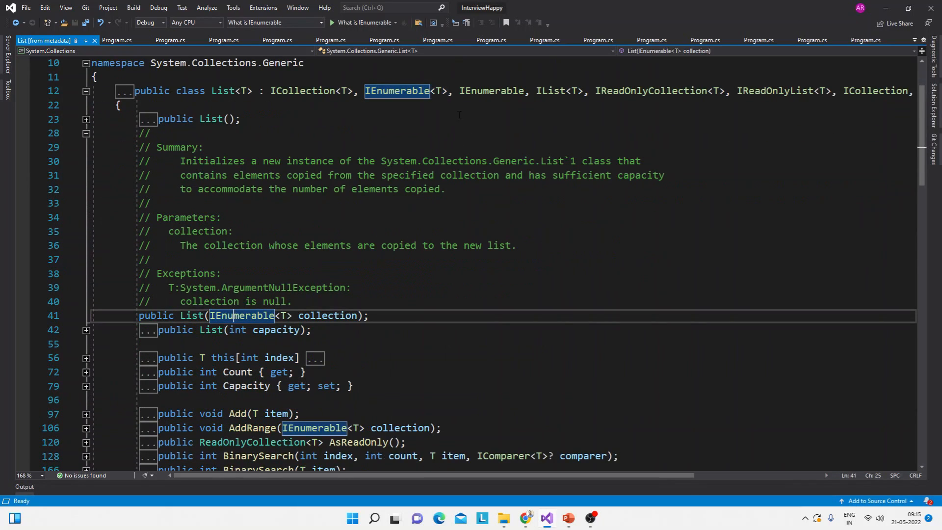
{"action": "right_click", "coordinate": [491, 90]}
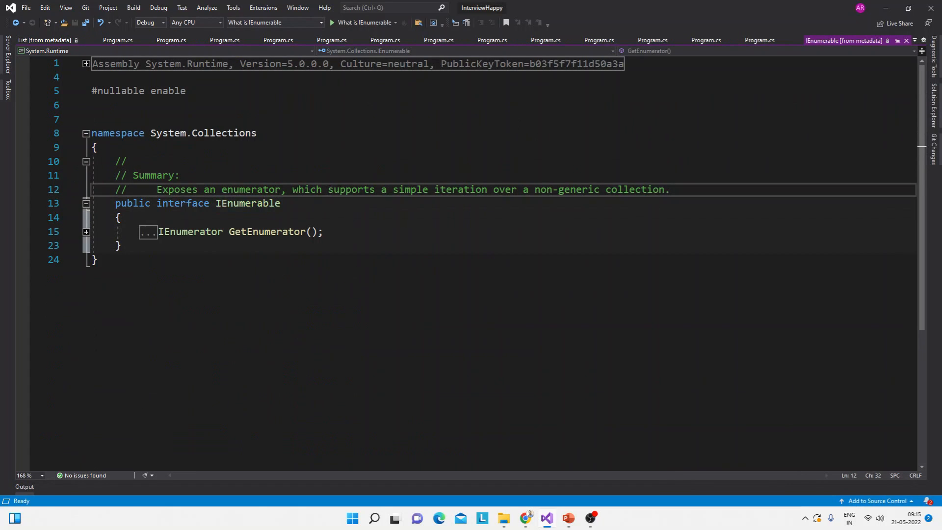
Expand GetEnumerator in the IEnumerable definition to show its summary and return docs, selecting the method name
{"action": "double_click", "coordinate": [460, 190]}
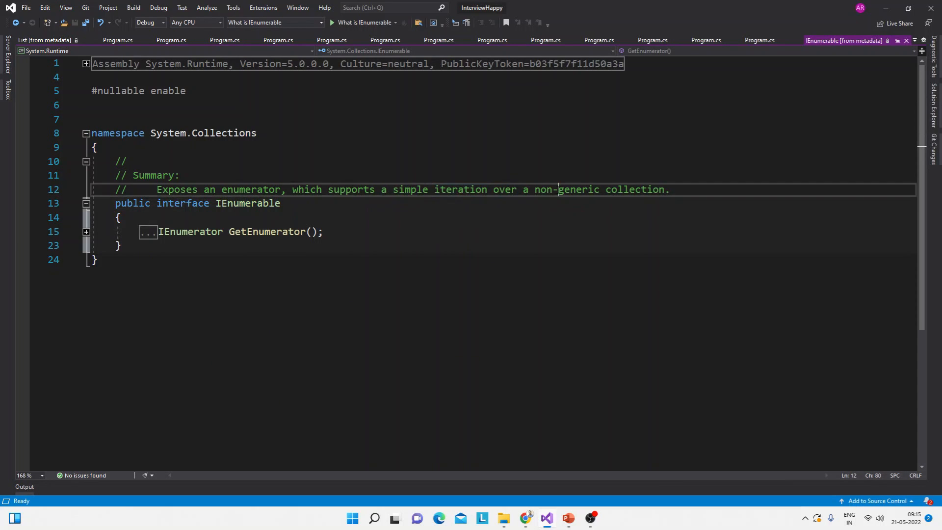
{"action": "double_click", "coordinate": [247, 203]}
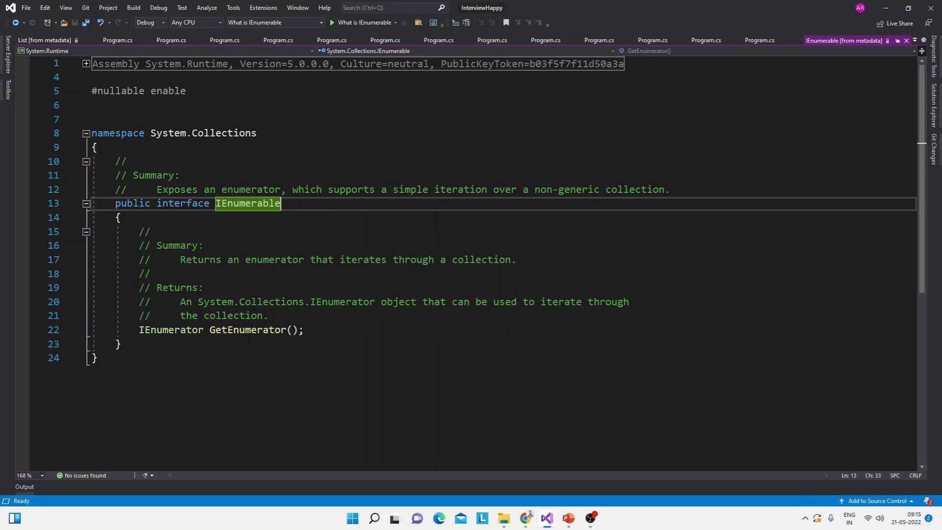
{"action": "left_click", "coordinate": [245, 330]}
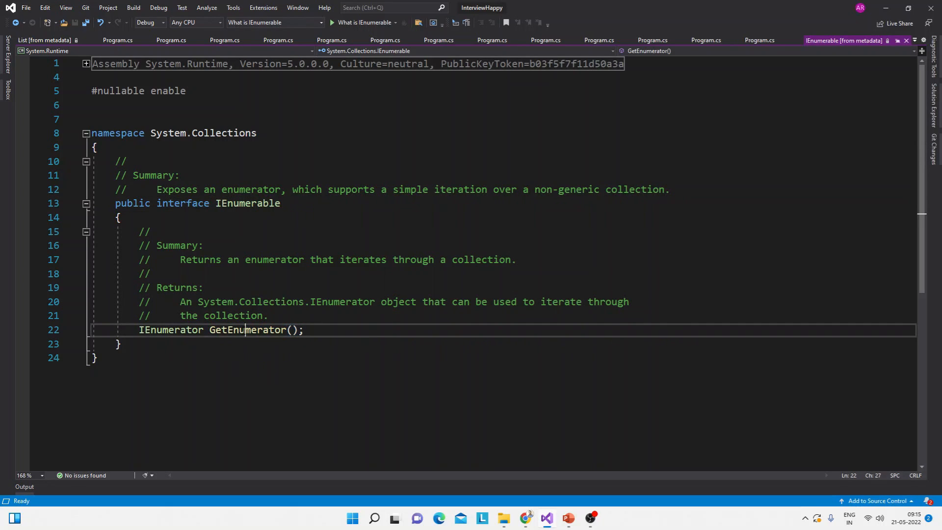
{"action": "double_click", "coordinate": [247, 330]}
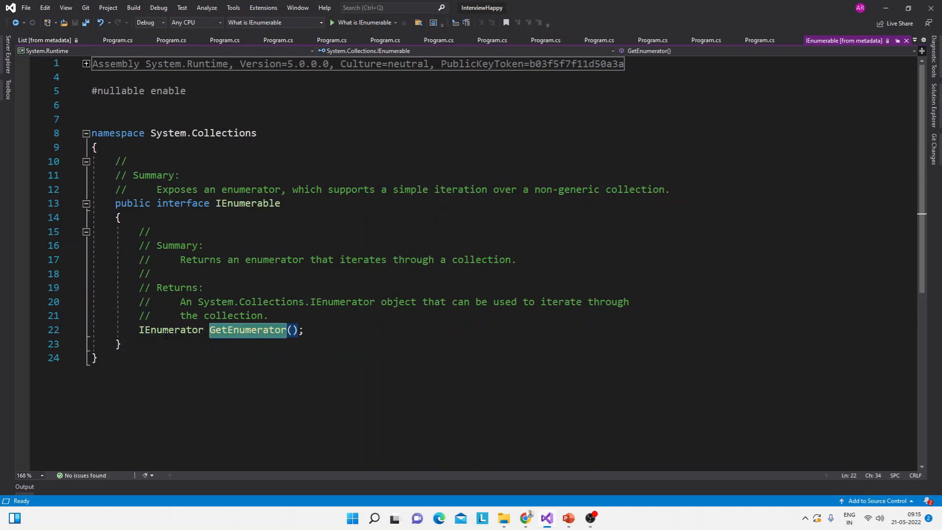
{"action": "left_click", "coordinate": [332, 330]}
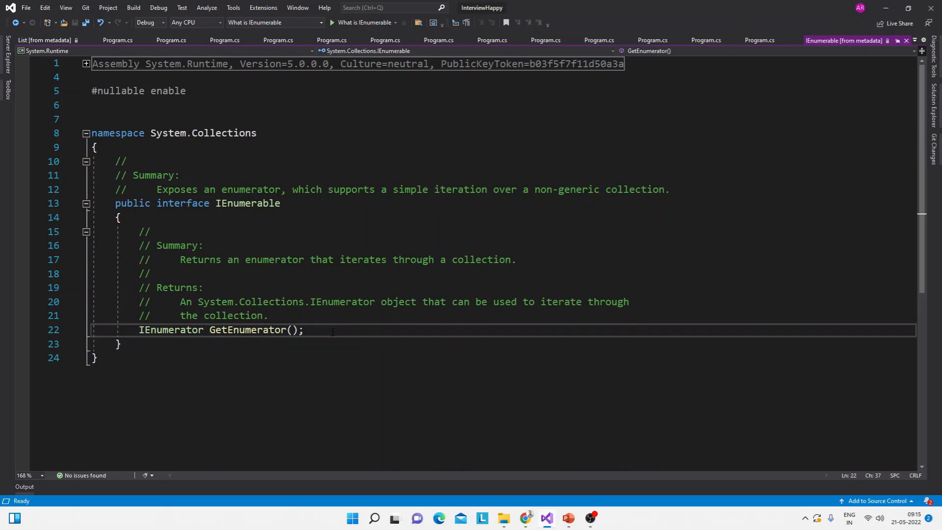